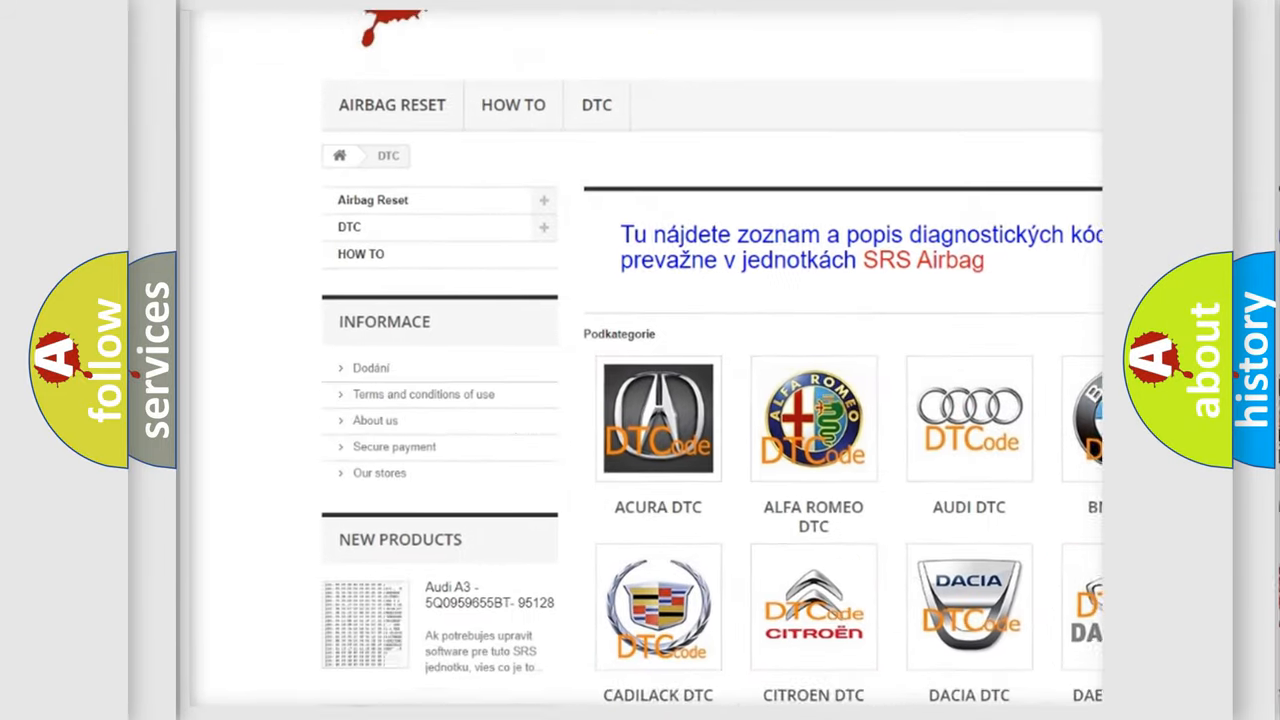
# Step: Scroll down the DTC category grid past the Hummer, Jeep and Kia brand tiles
pyautogui.scroll(-3)
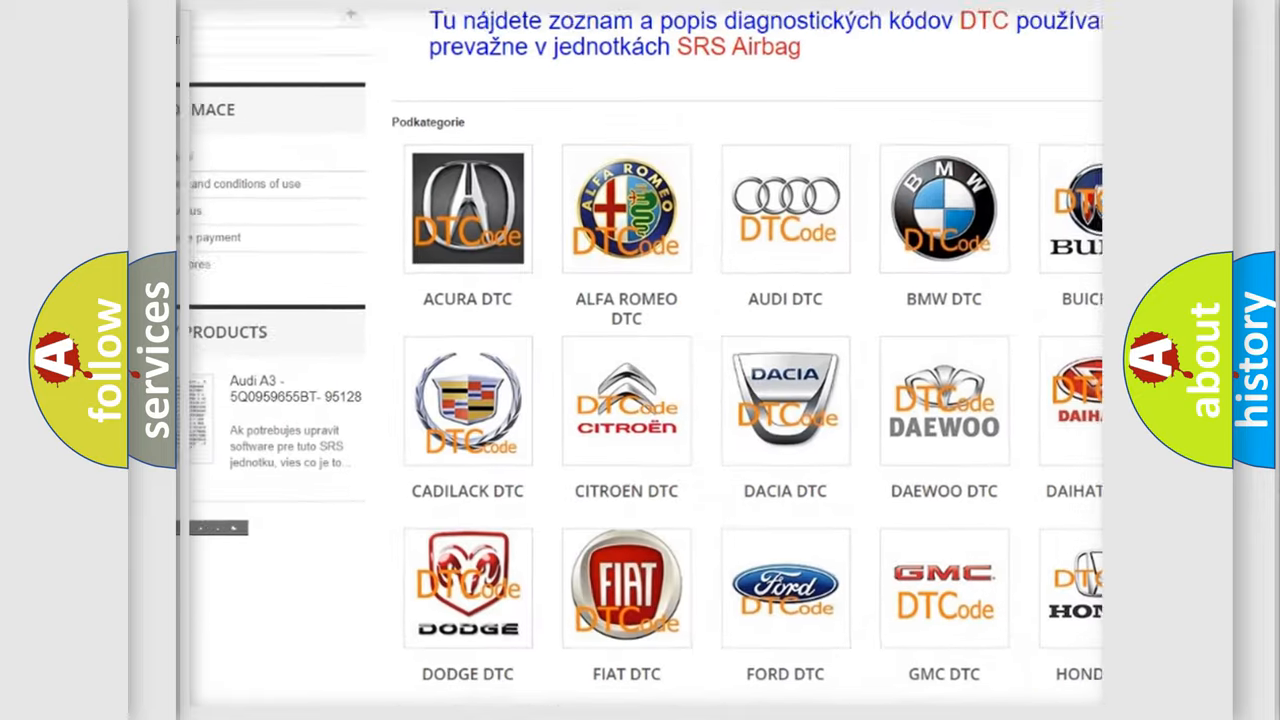
pyautogui.scroll(-3)
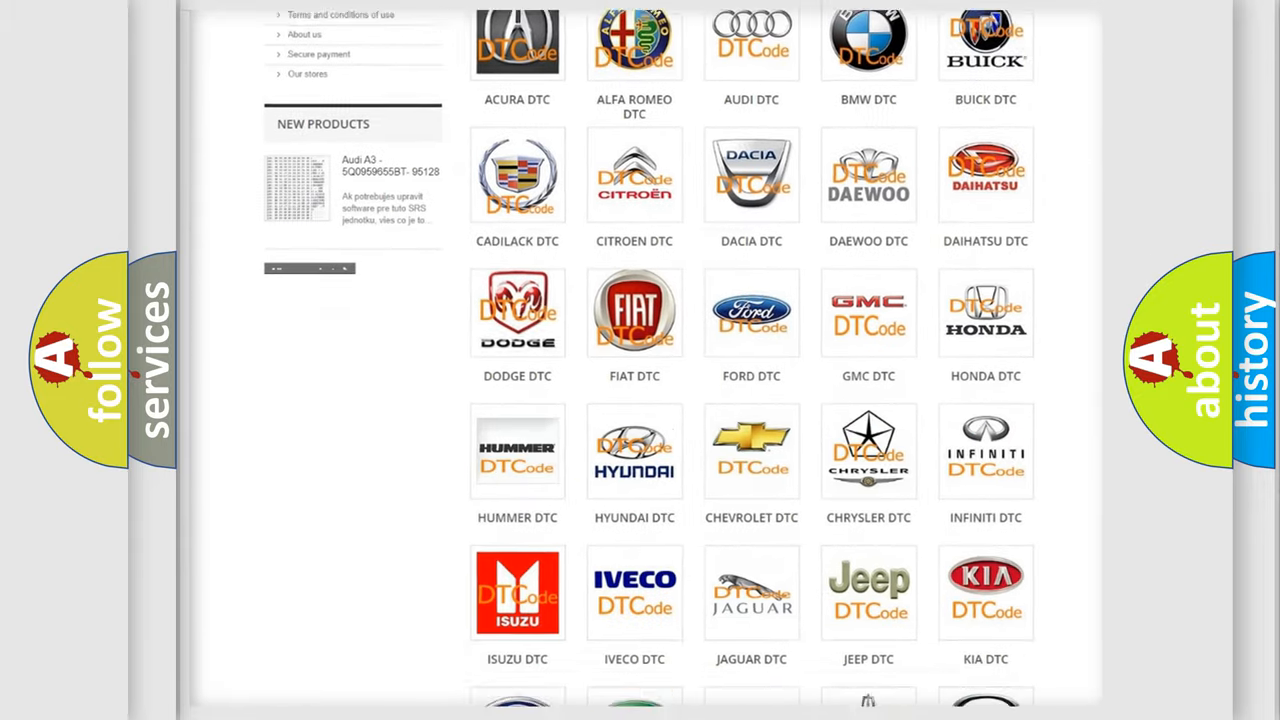
pyautogui.scroll(-3)
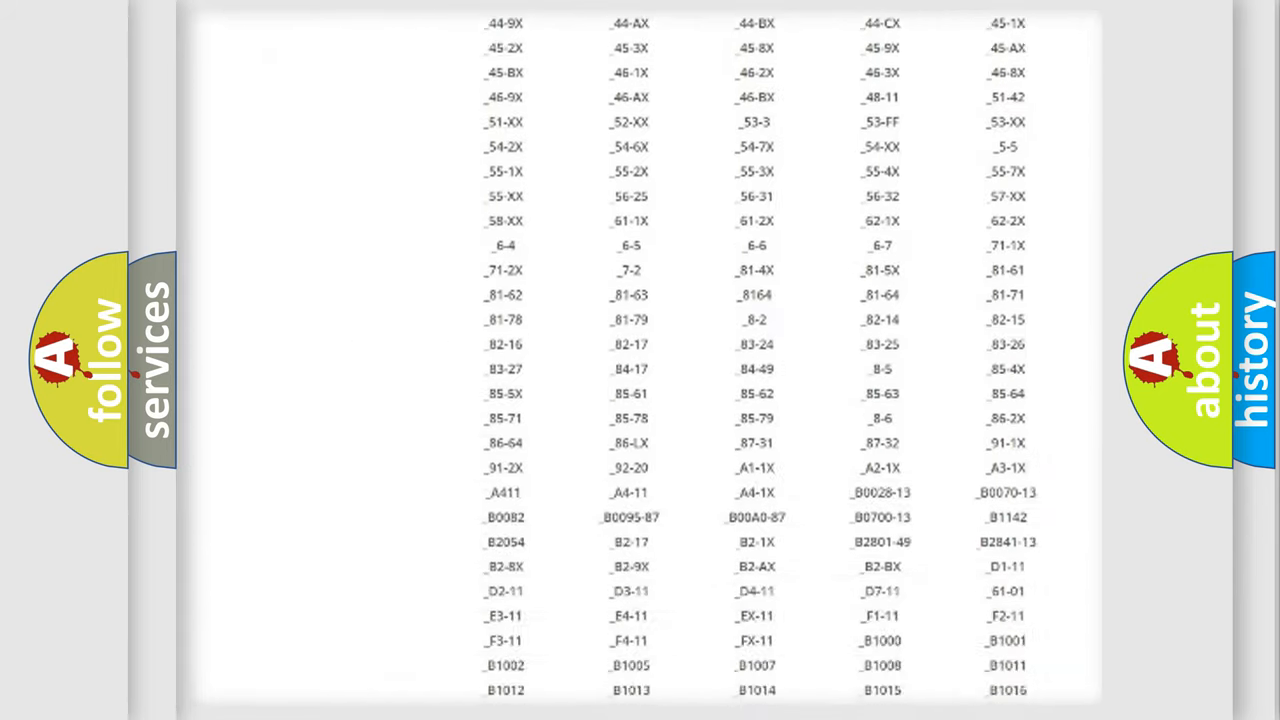
# Step: Scroll down to the long multi-column list of DTC code links
pyautogui.scroll(-3)
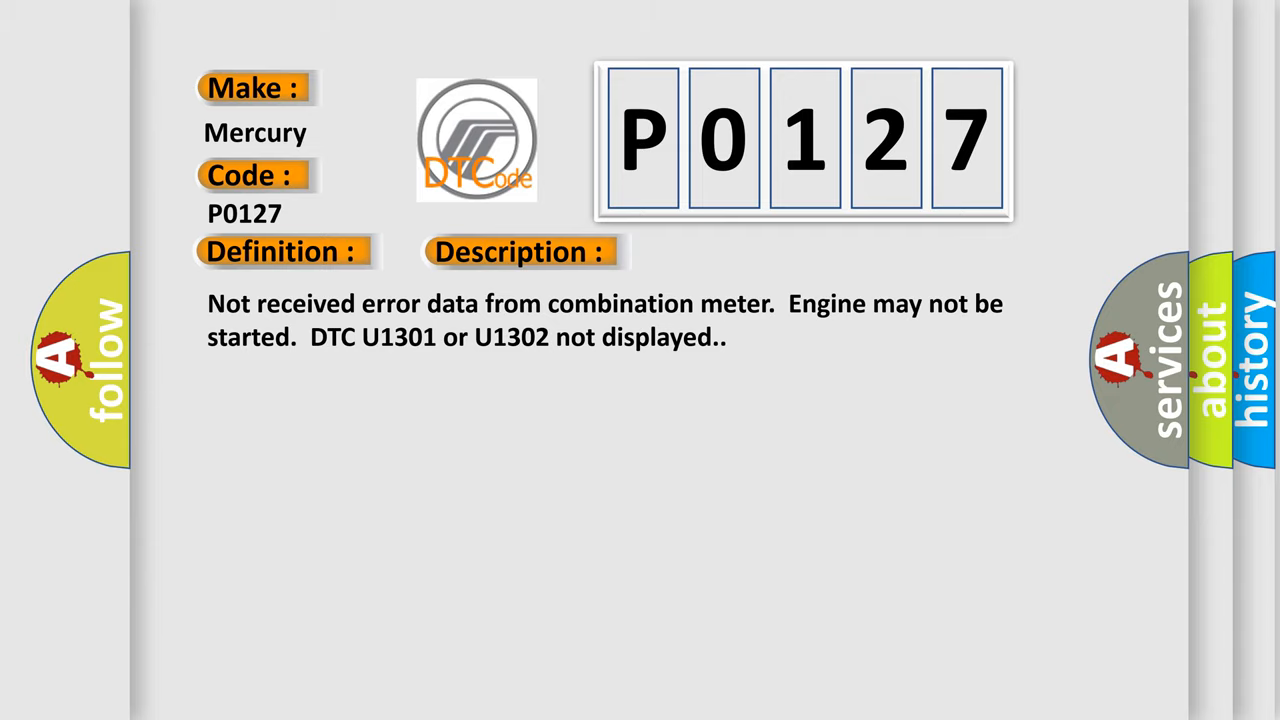
# Step: Advance the P0127 slide to its Cause section listing combination meter, body unit and CAN wiring faults
pyautogui.click(733, 251)
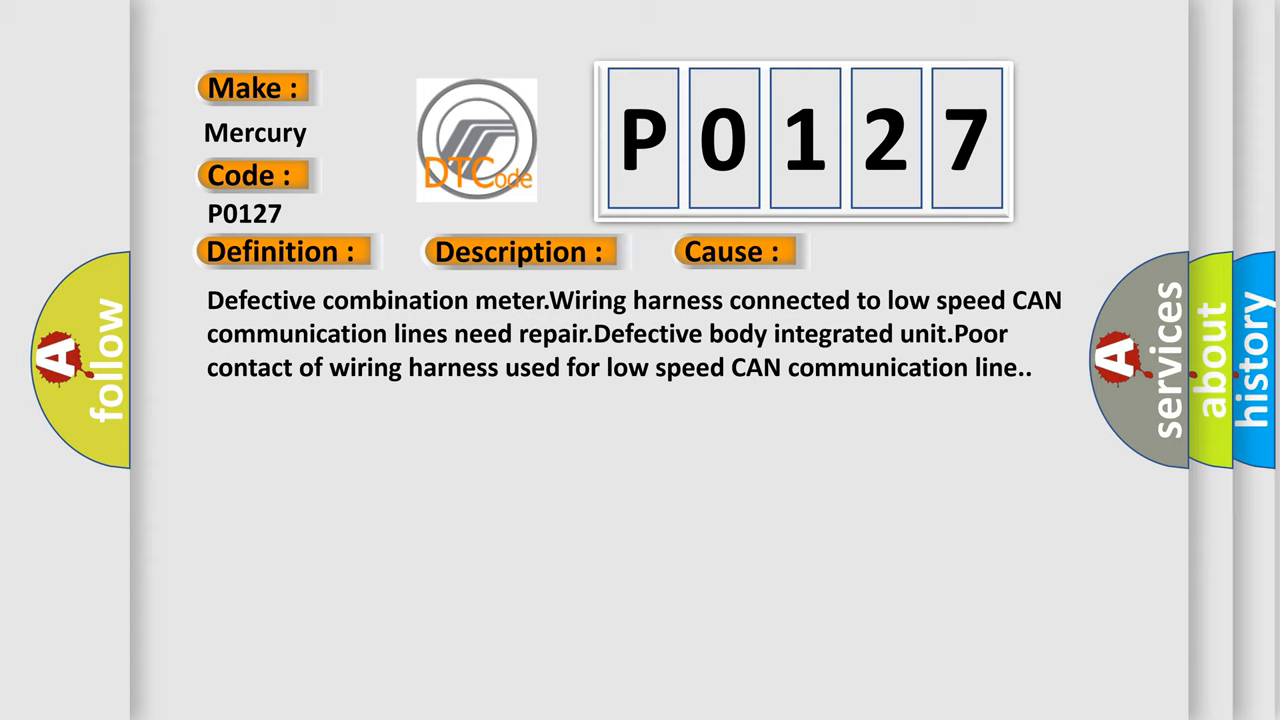